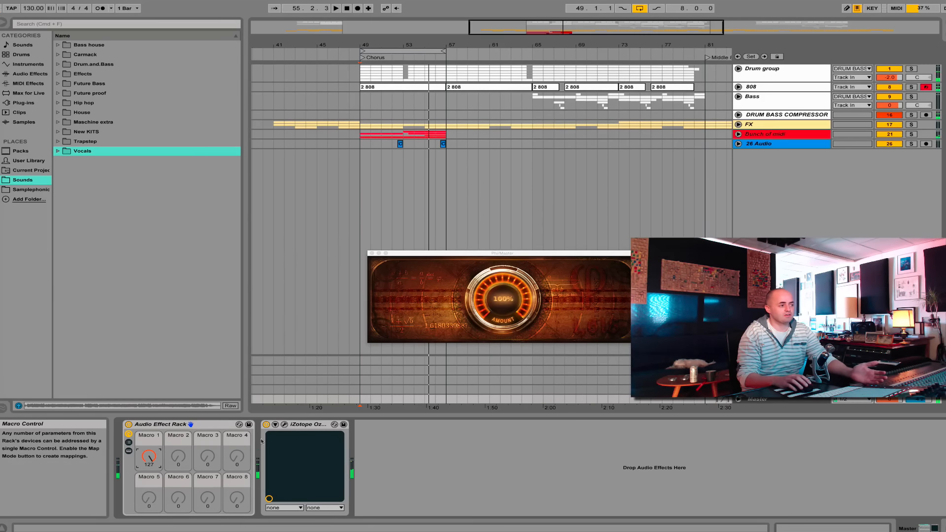
Sweep Macro 1 from 127 down to 0 so the Ozone Maximizer Amount reads 0%.
{"action": "left_click", "coordinate": [304, 424]}
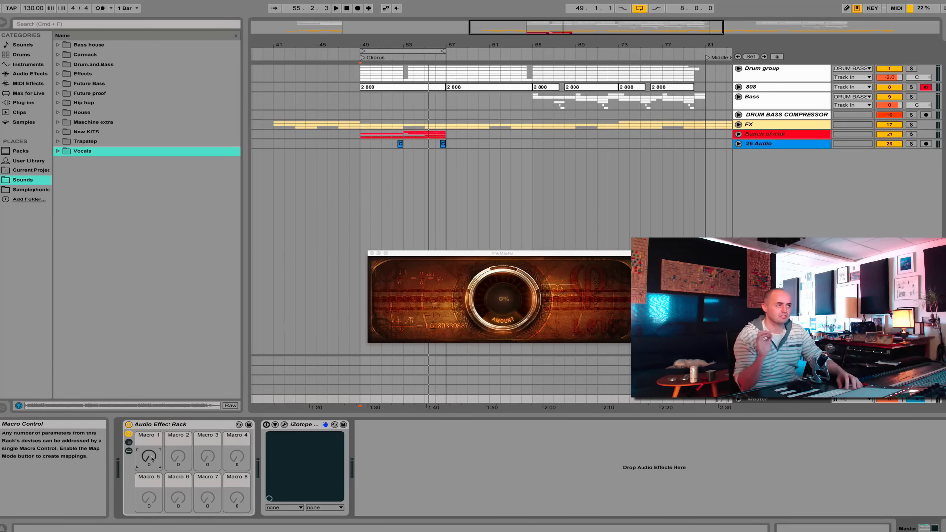
Return Macro 1 to 127 so Amount reads 100%, and play the chorus.
{"action": "left_click", "coordinate": [346, 8]}
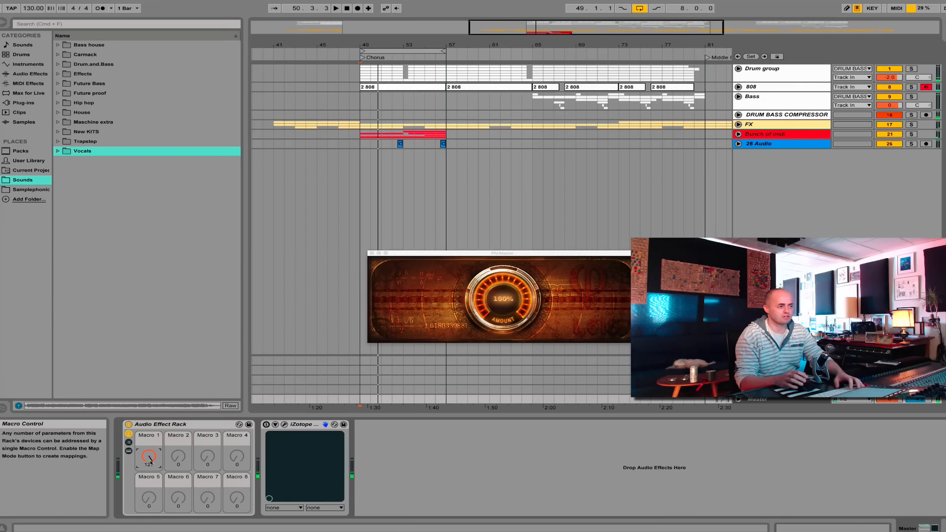
{"action": "left_click", "coordinate": [346, 8]}
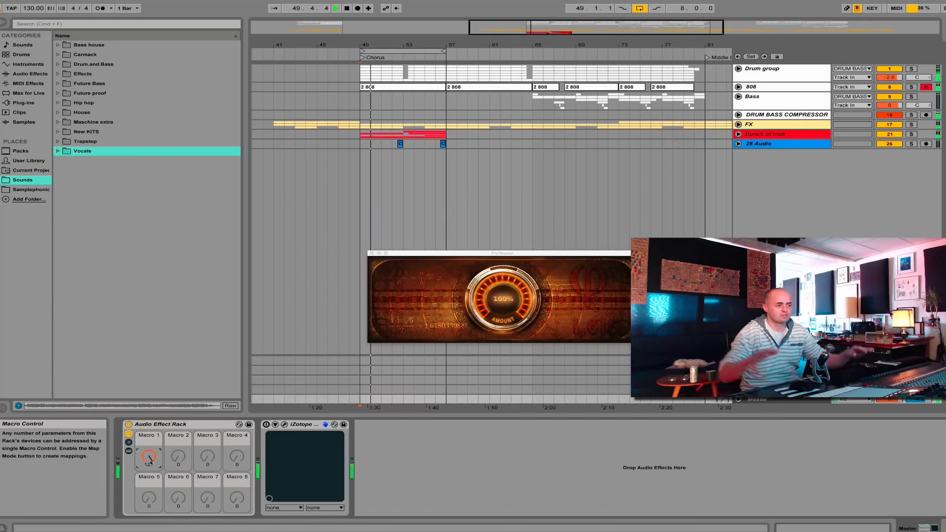
{"action": "left_click", "coordinate": [336, 8]}
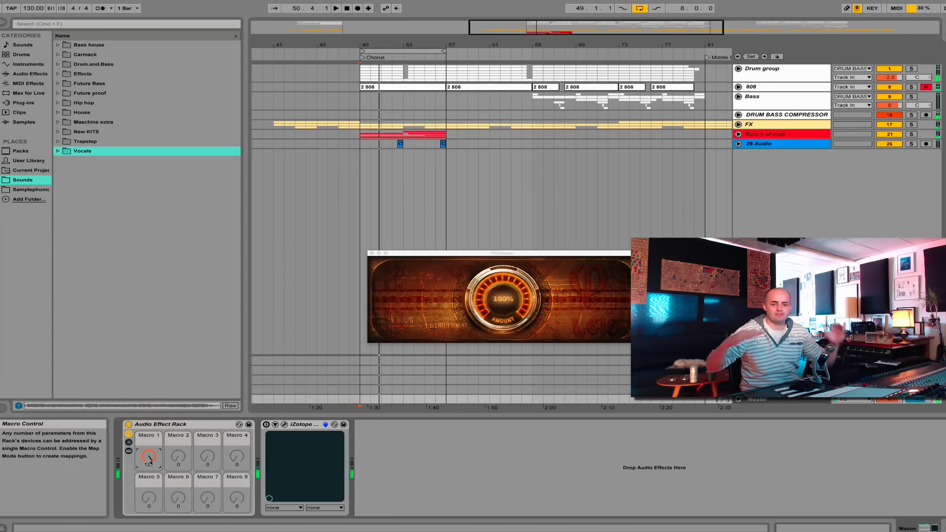